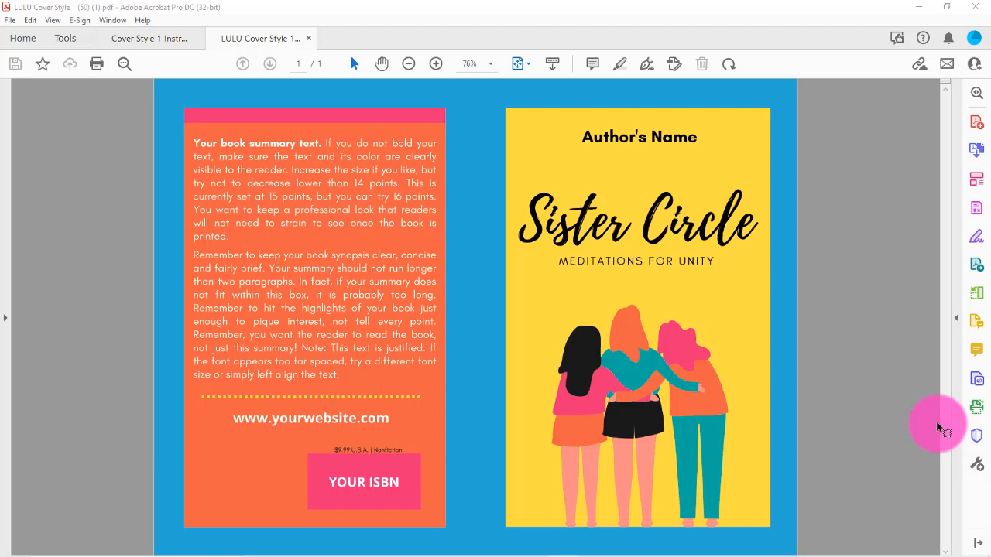
Switch to the Cover Style 1 Instructions.pdf document.
left_click(149, 37)
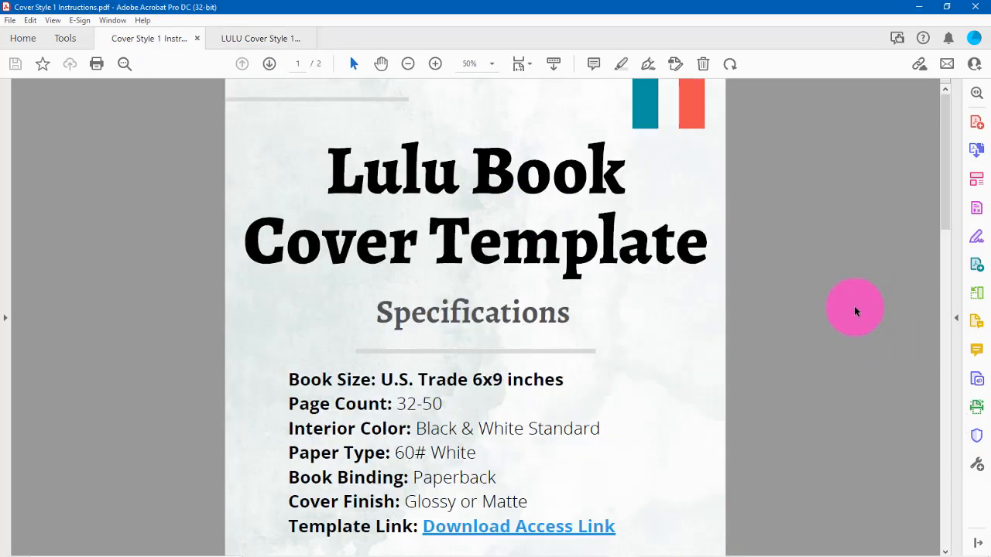
Scroll down the instructions to reach the Download Access Link.
scroll("down", 3)
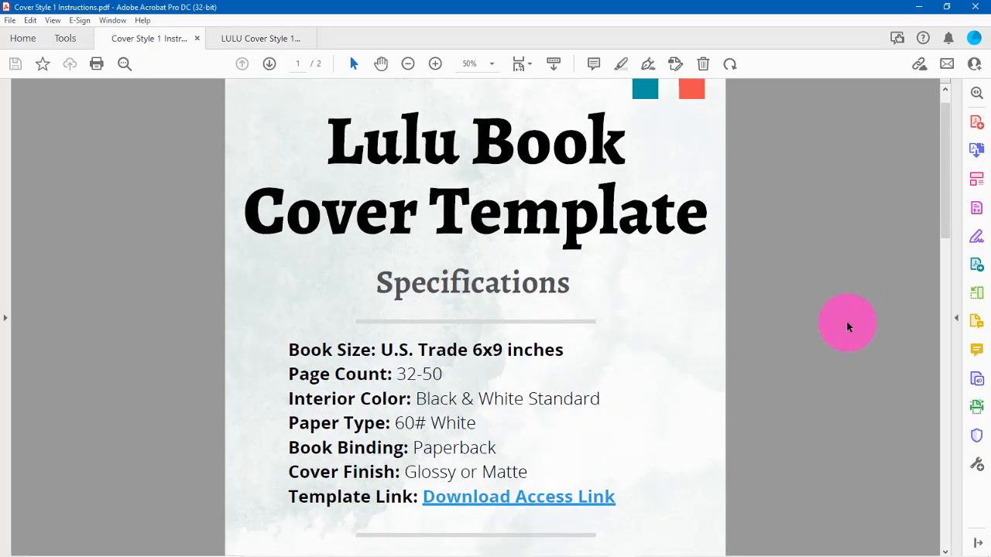
scroll("down", 3)
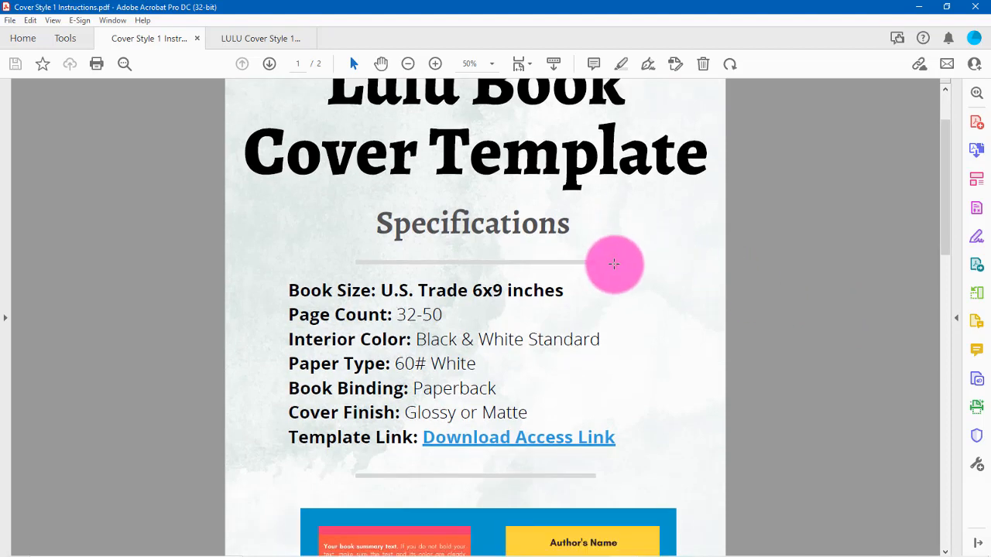
mouse_move(687, 421)
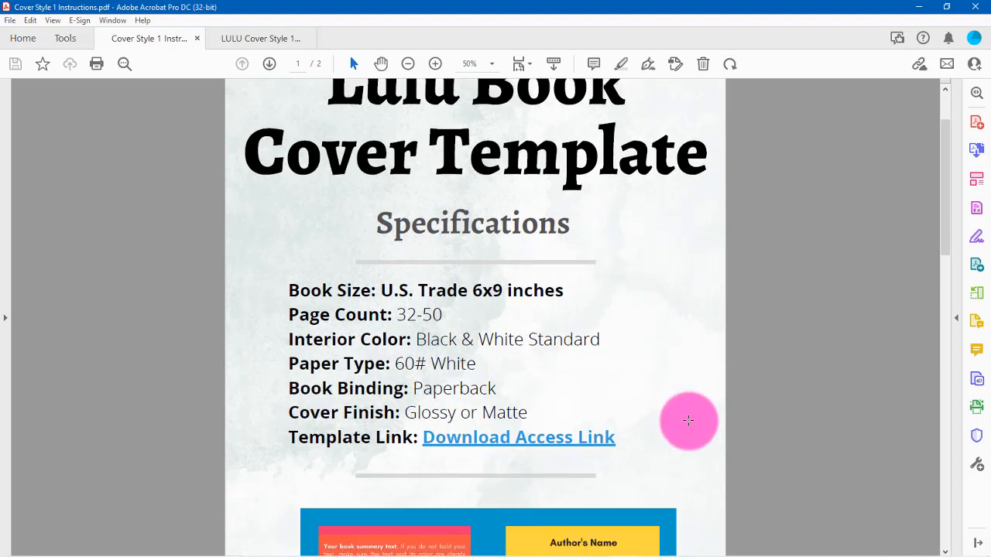
scroll("down", 3)
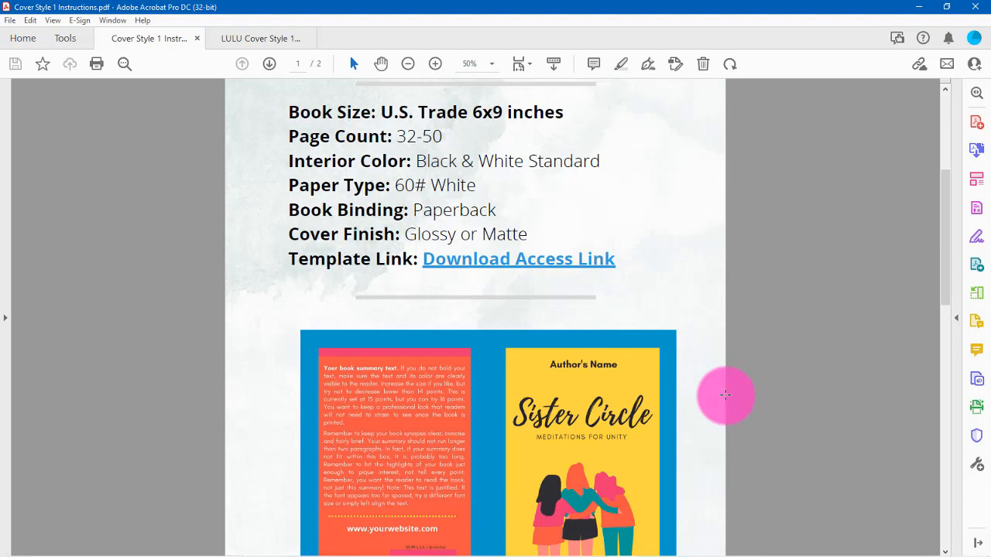
scroll("down", 3)
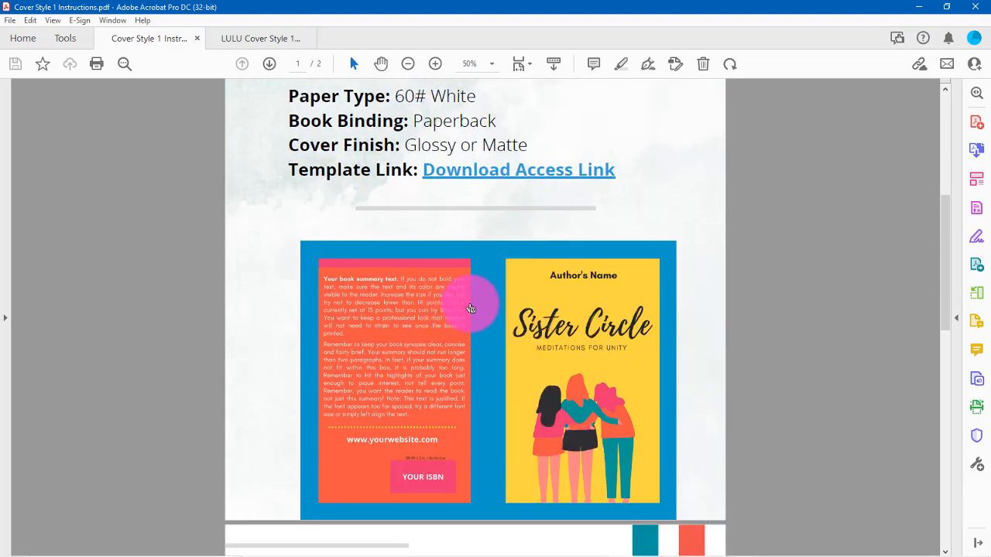
scroll("down", 3)
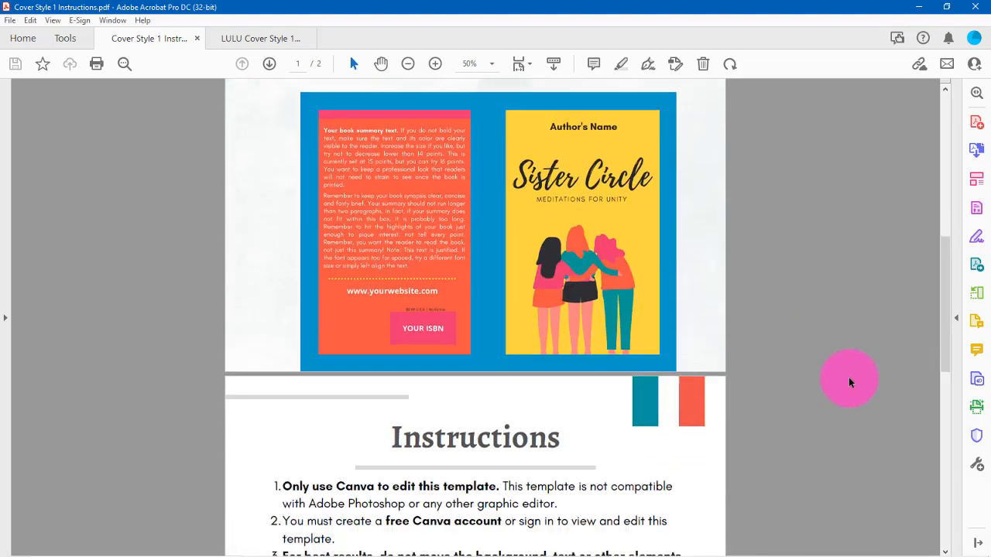
scroll("down", 3)
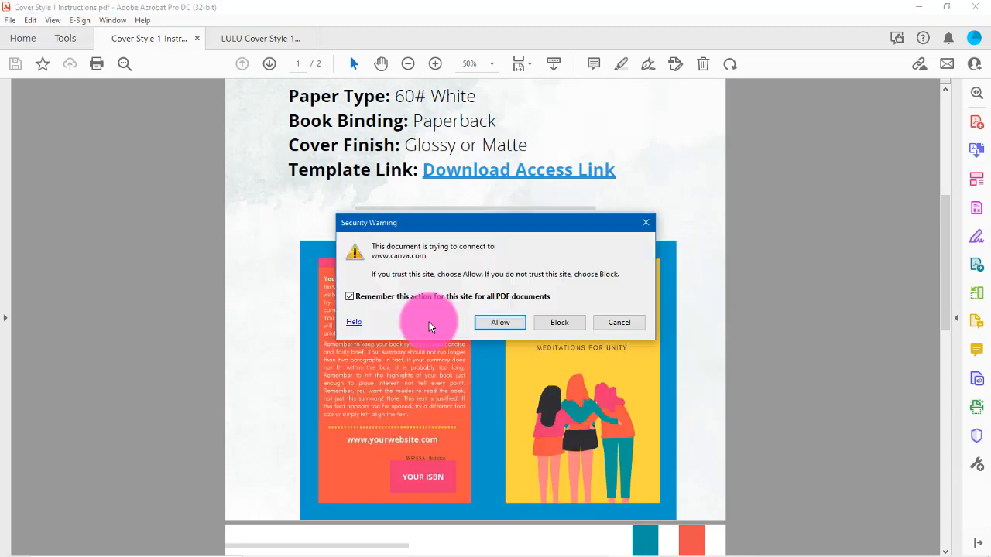
left_click(500, 322)
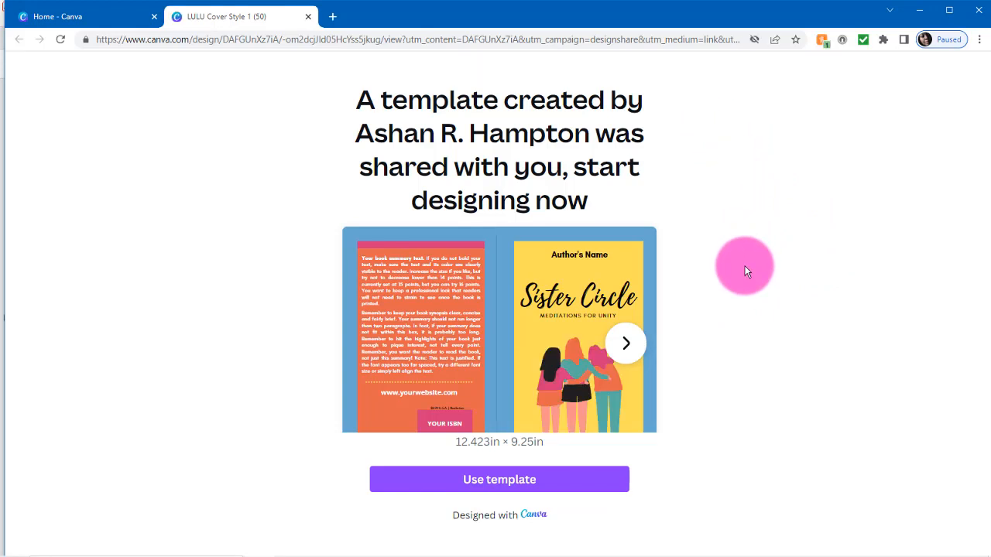
mouse_move(499, 480)
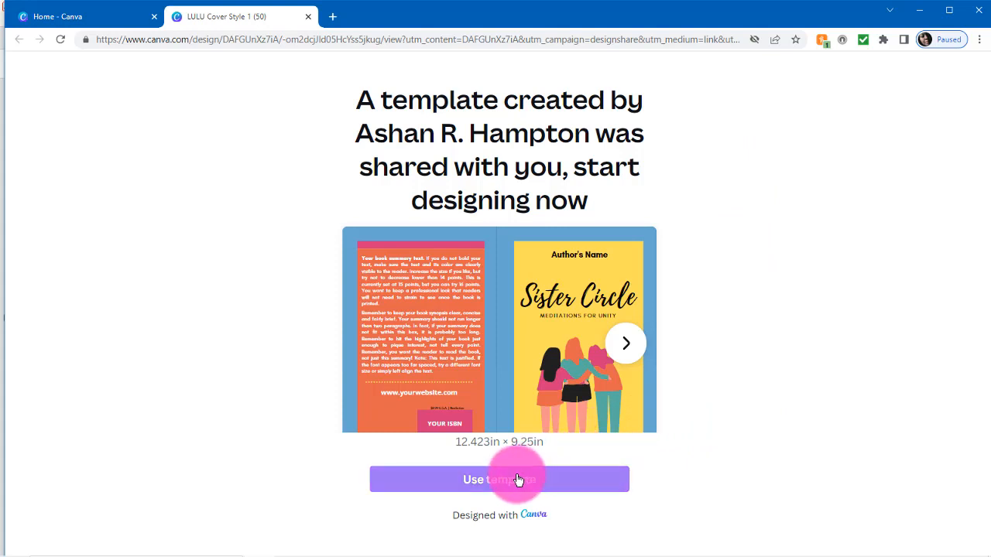
Use the shared template to get an editable copy in the Canva editor.
left_click(498, 480)
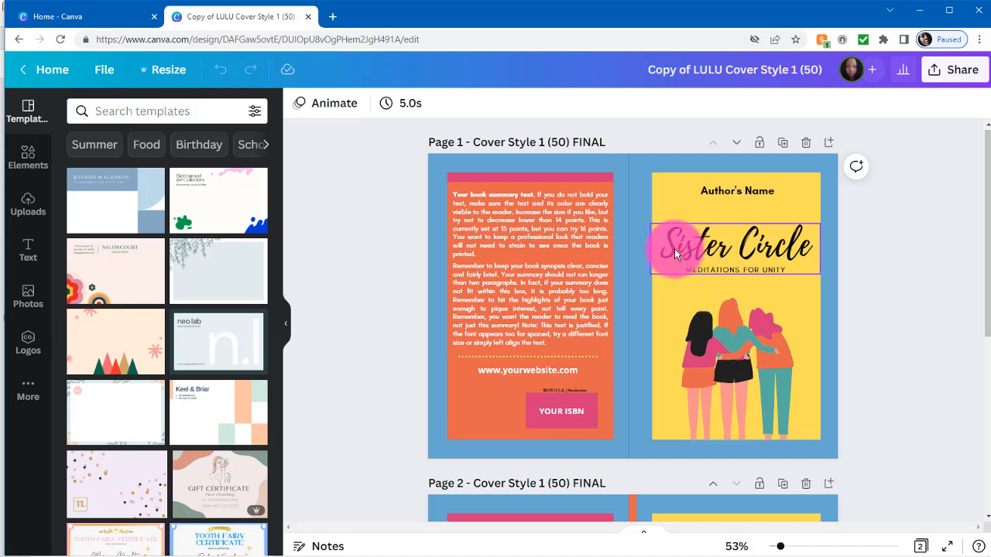
Deselect the Sister Circle title group and nudge the barcode on page 2's back cover.
left_click(736, 248)
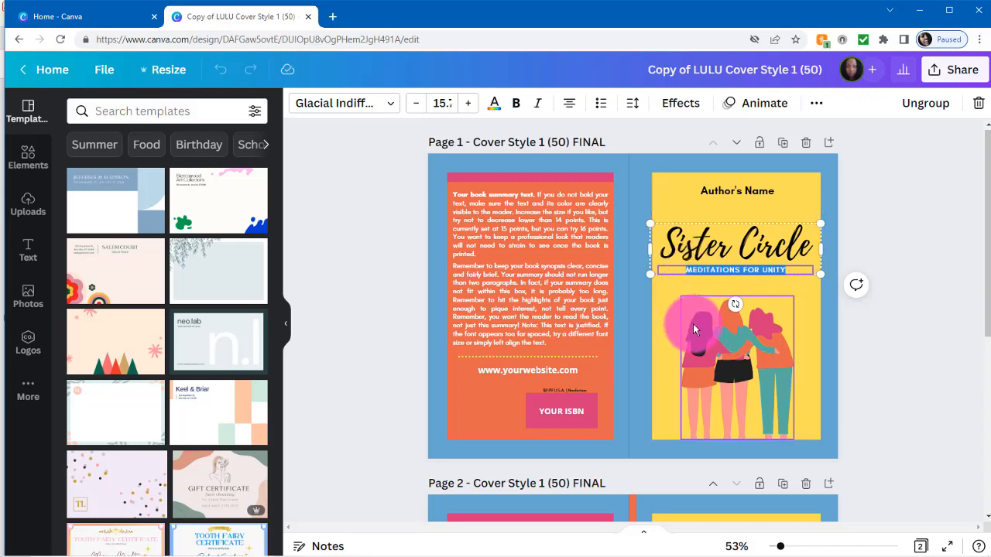
left_click(716, 348)
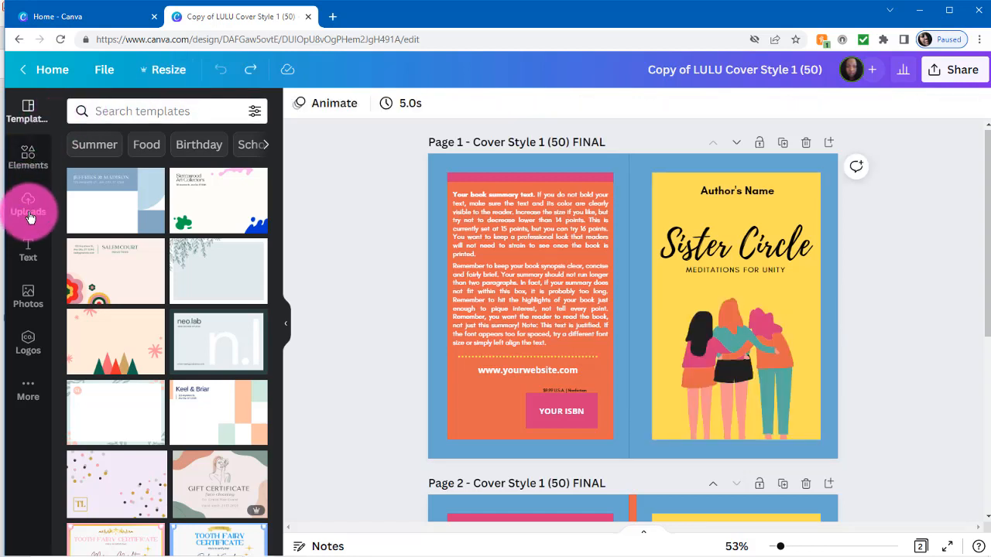
mouse_move(27, 251)
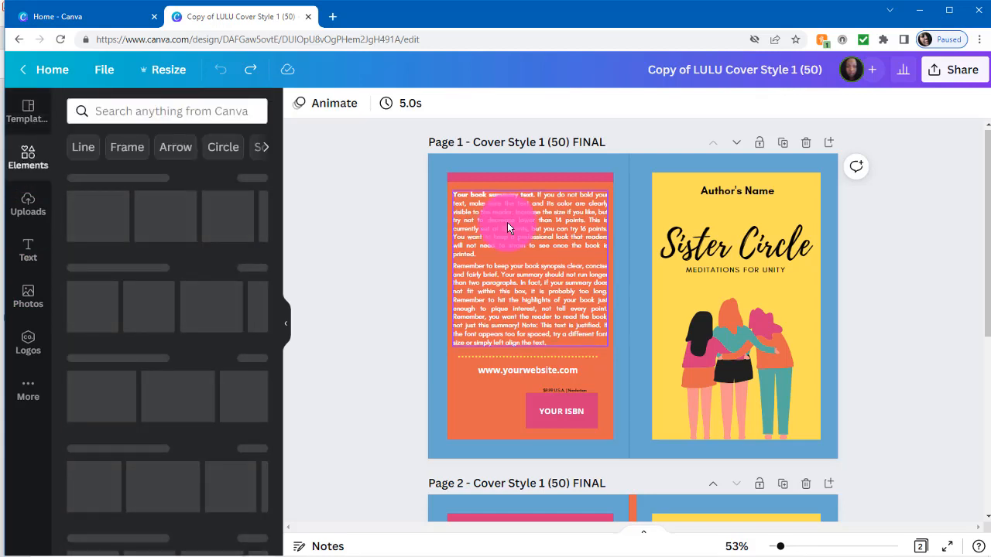
left_click(529, 225)
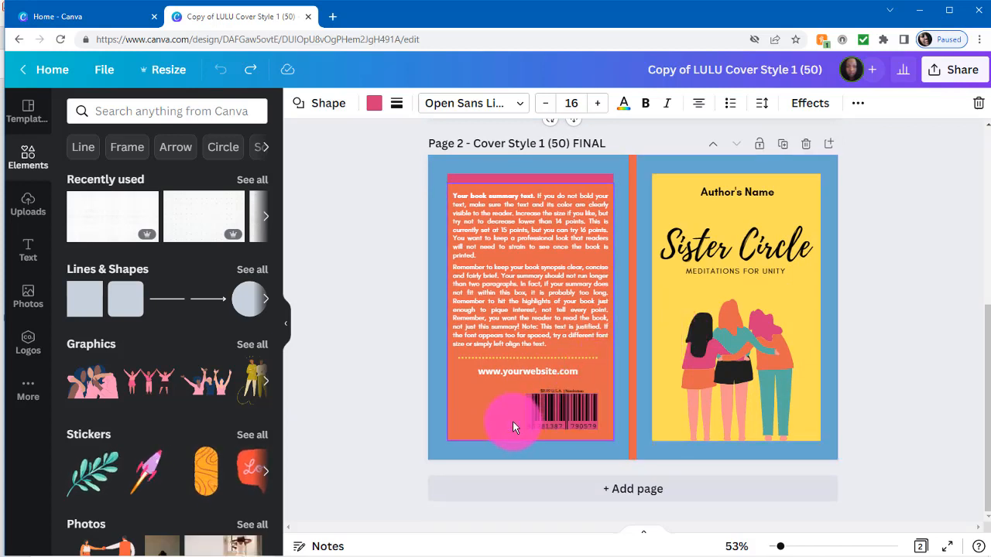
left_click_drag(514, 426, 499, 421)
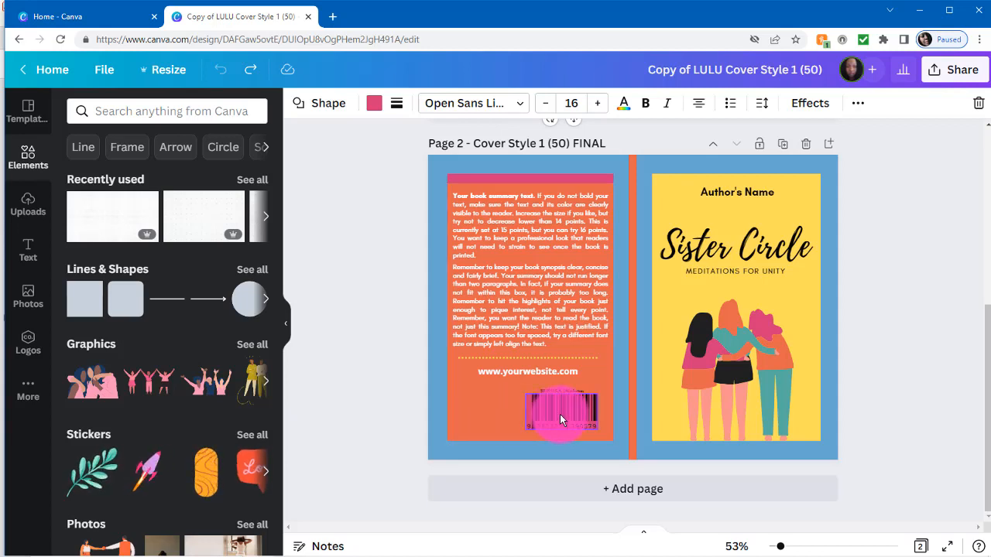
left_click(561, 415)
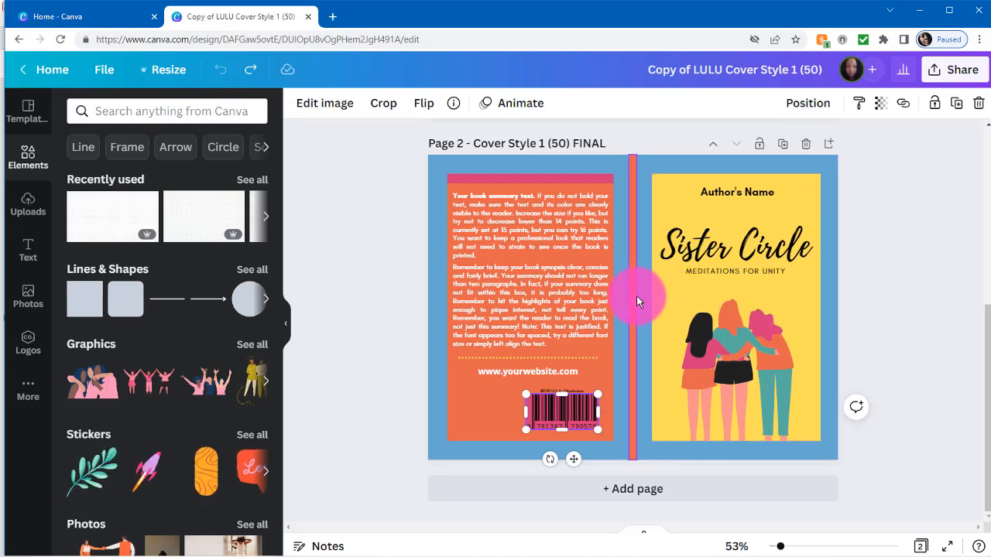
left_click(633, 302)
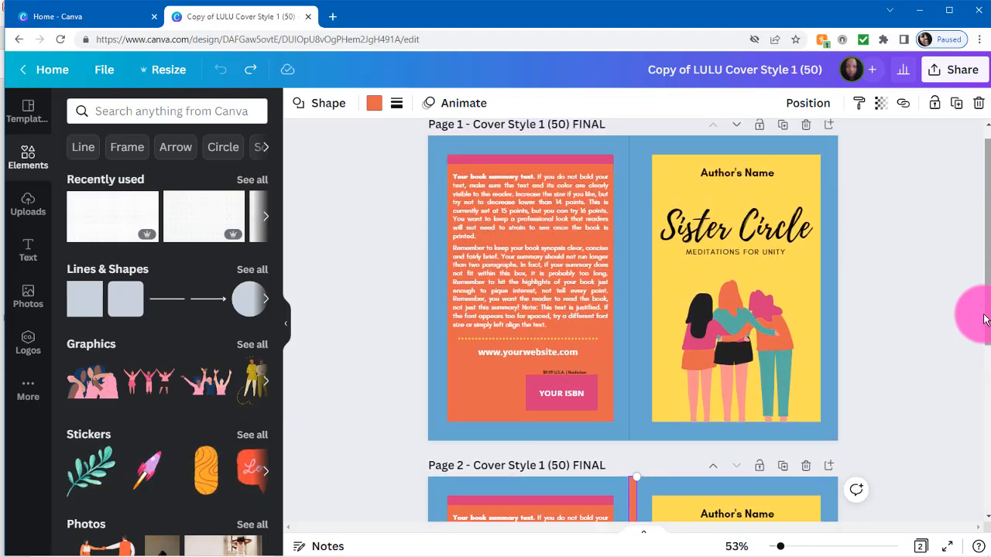
left_click(735, 286)
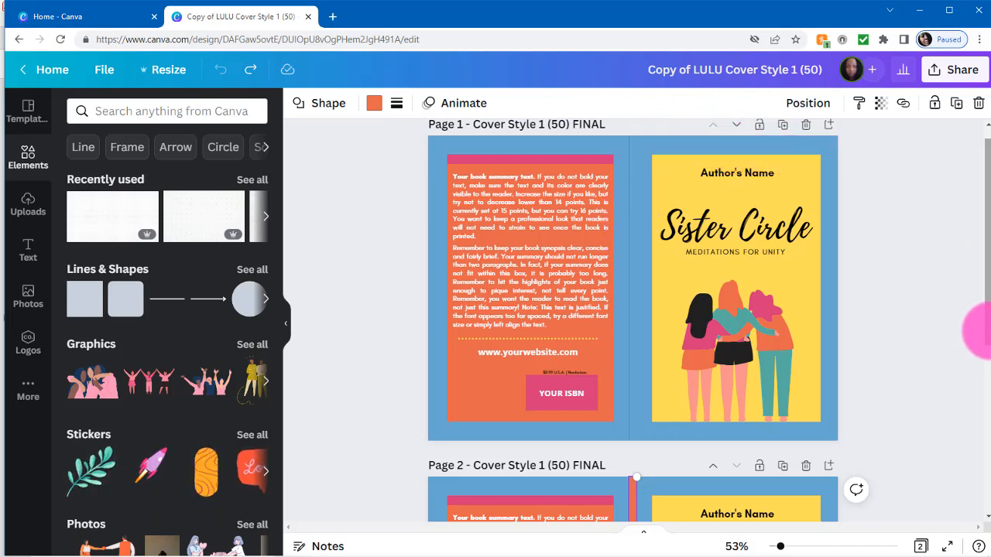
left_click(777, 306)
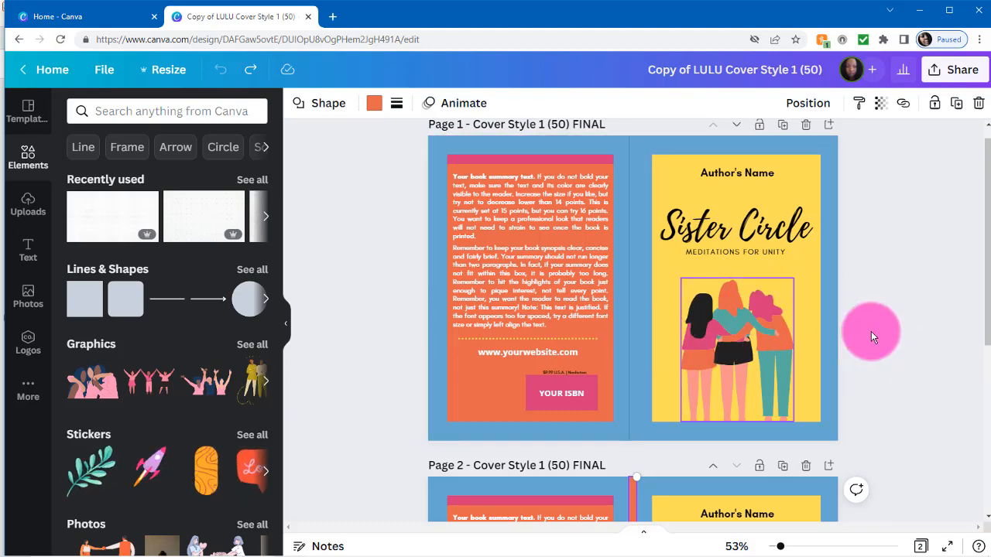
scroll("down", 3)
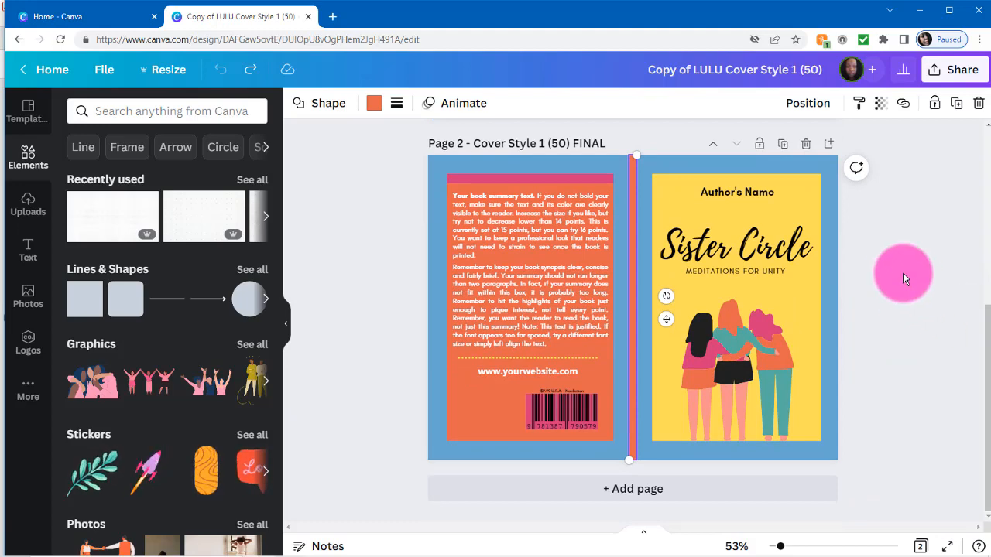
scroll("down", 3)
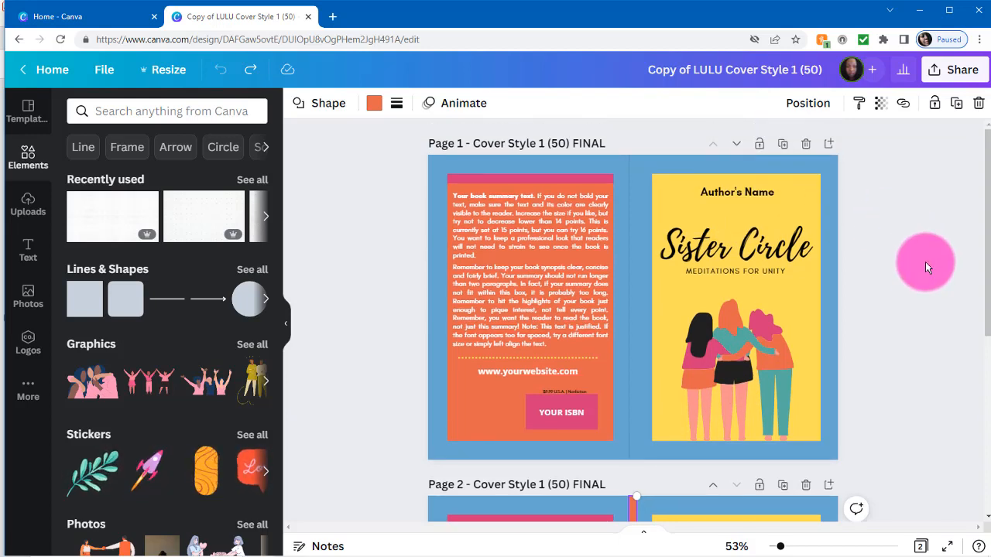
Set the download format to PDF Print with Flatten PDF enabled.
left_click(963, 69)
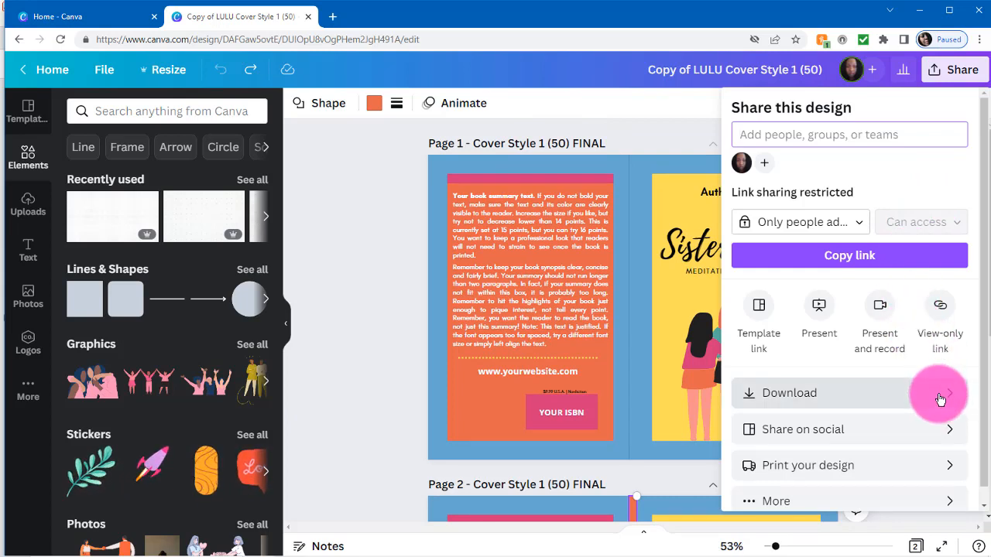
left_click(788, 393)
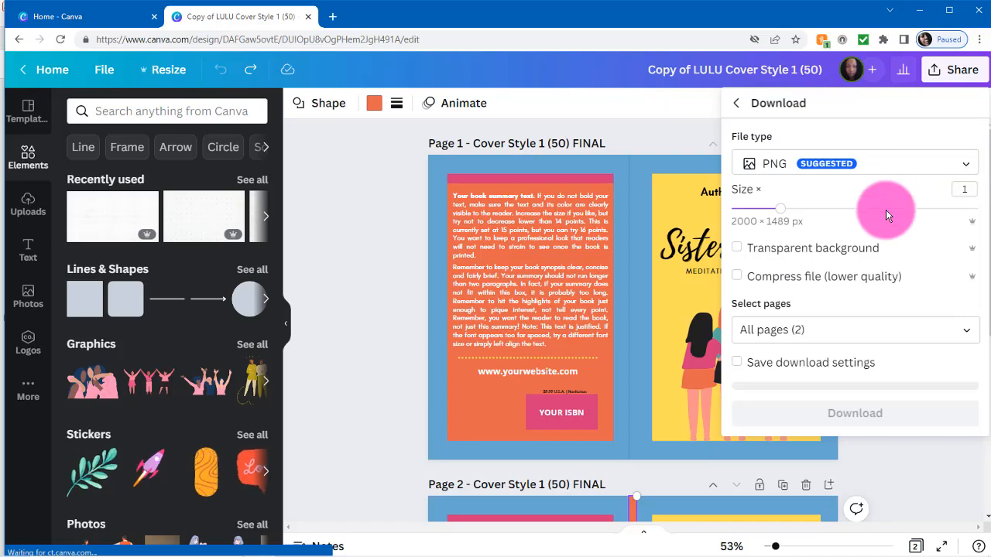
left_click(852, 164)
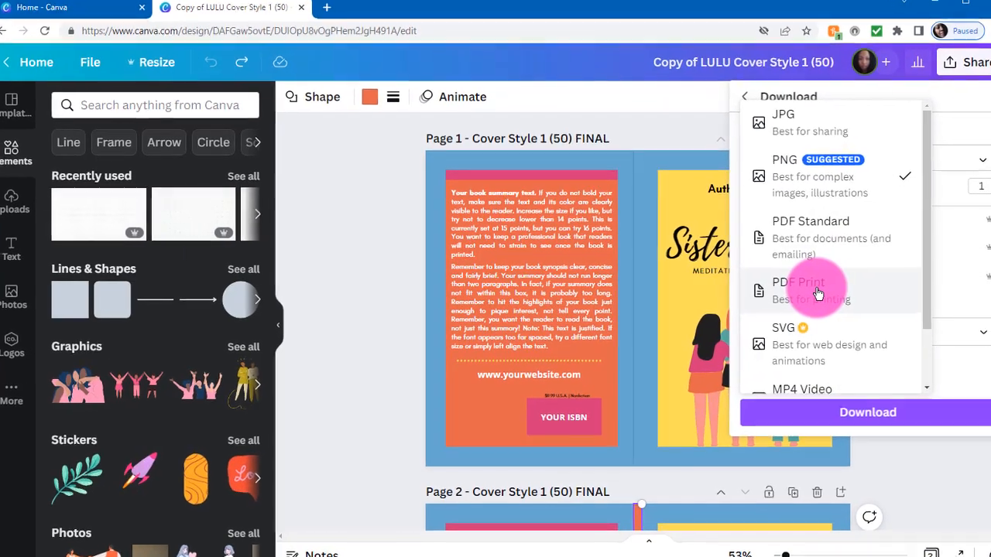
left_click(798, 291)
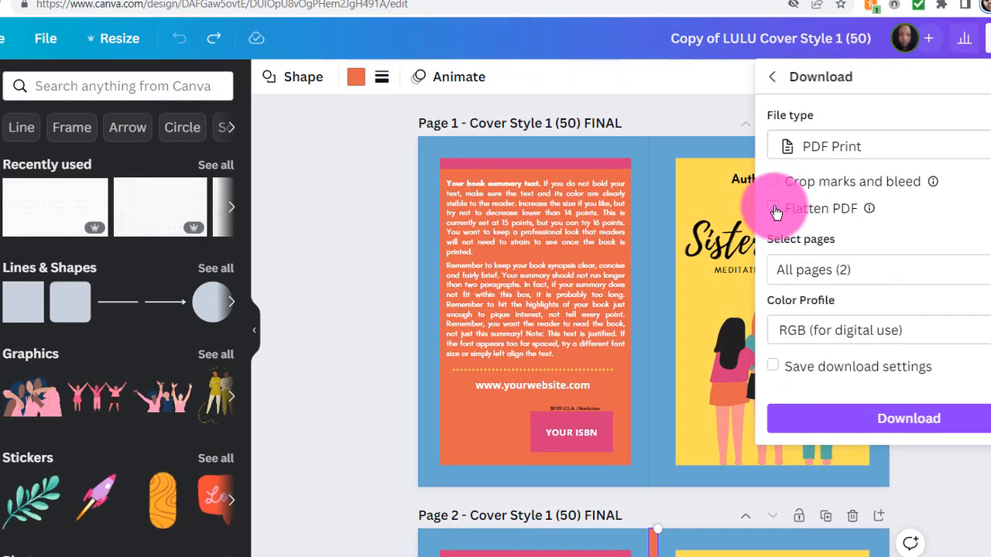
left_click(771, 207)
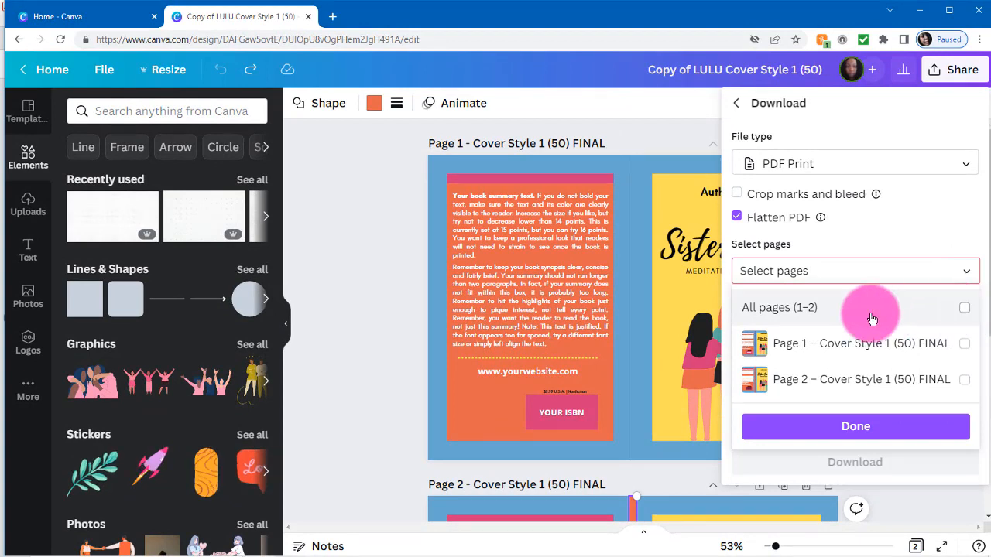
Download page 1 only as a CMYK print PDF and return to the Lulu project.
left_click(964, 343)
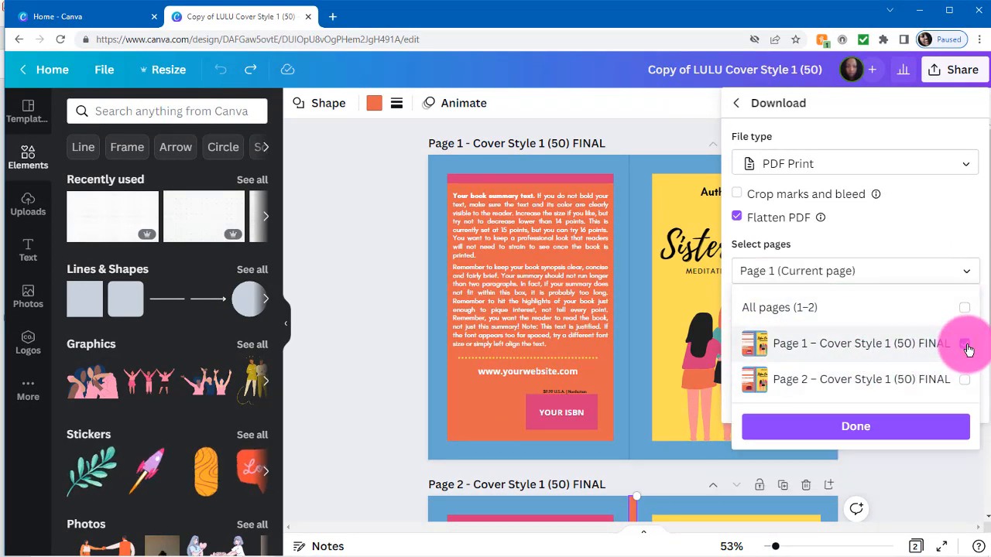
left_click(855, 427)
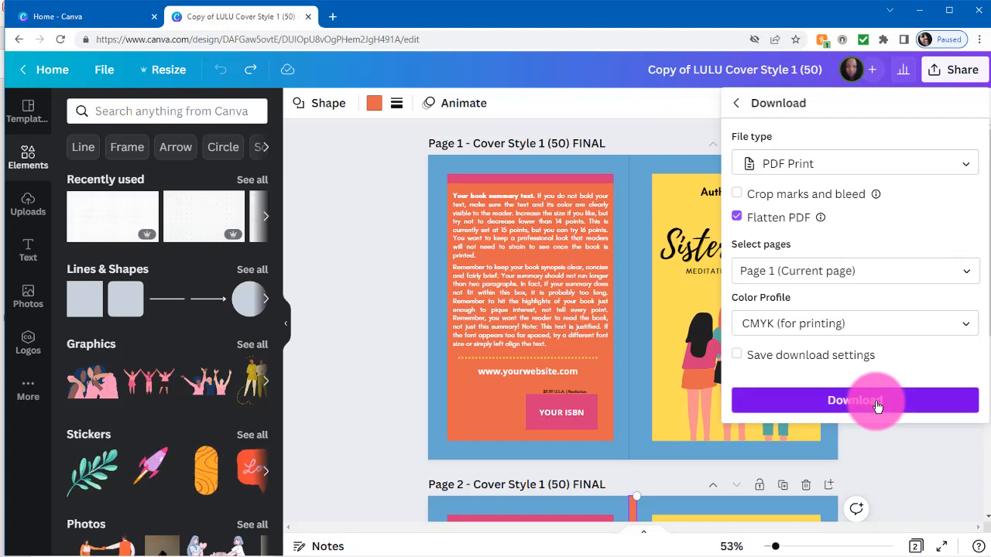
left_click(855, 399)
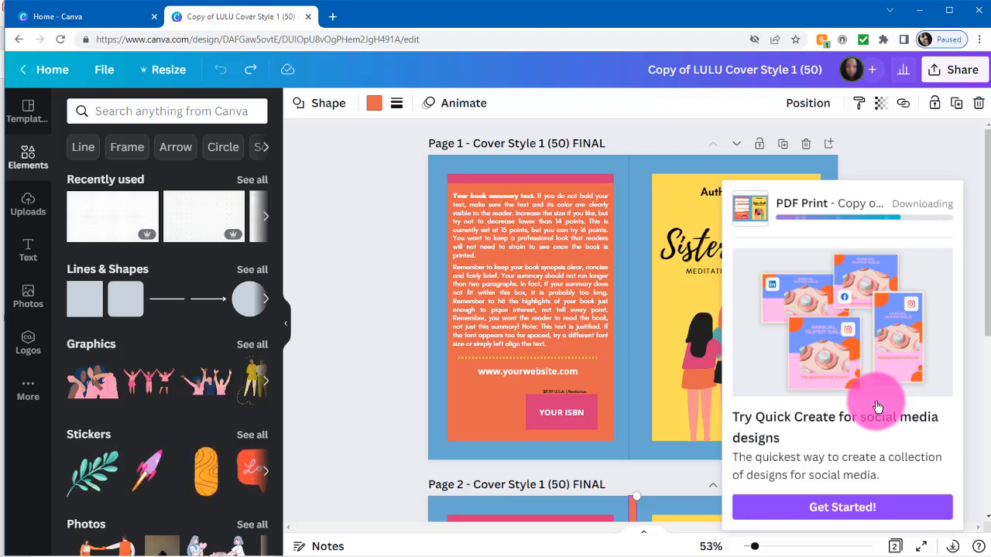
left_click(395, 16)
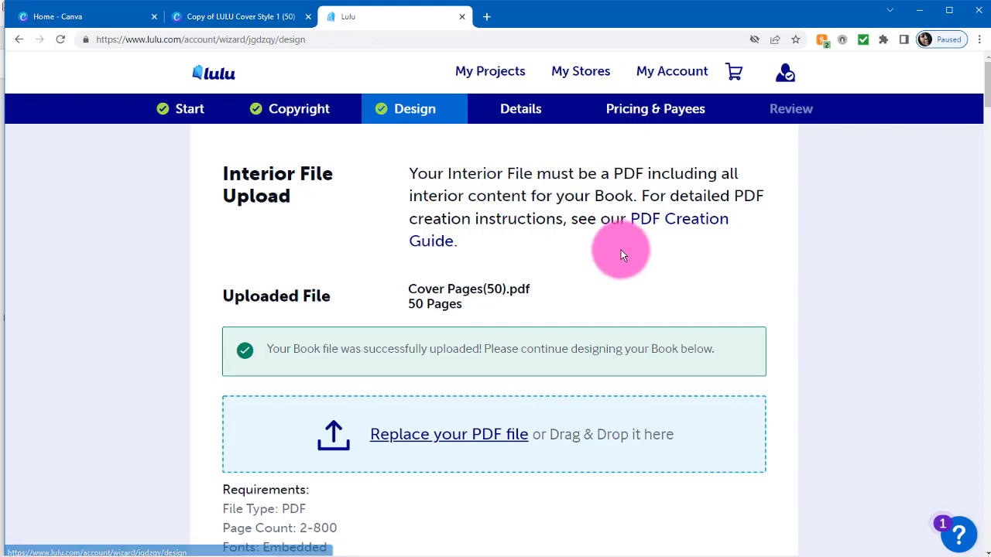
mouse_move(560, 307)
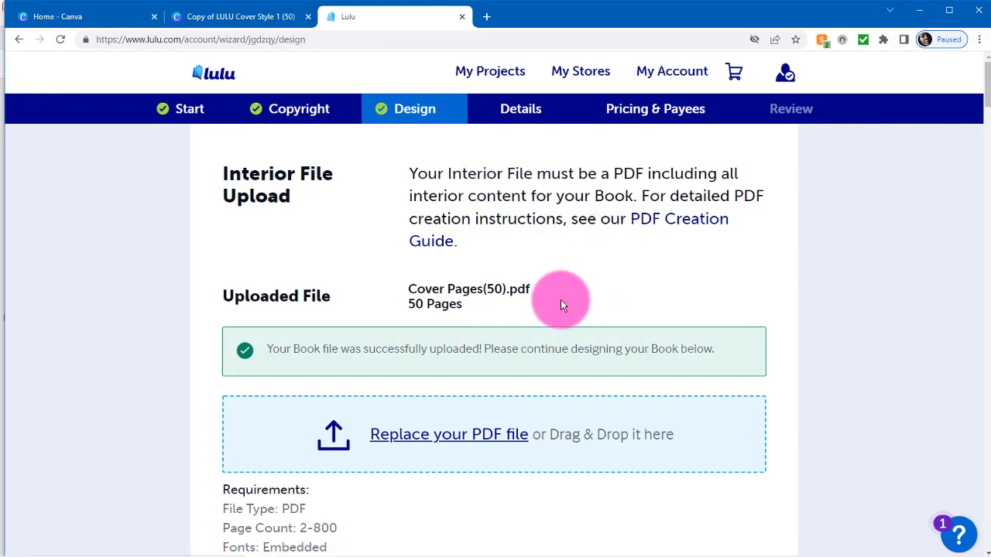
scroll("down", 3)
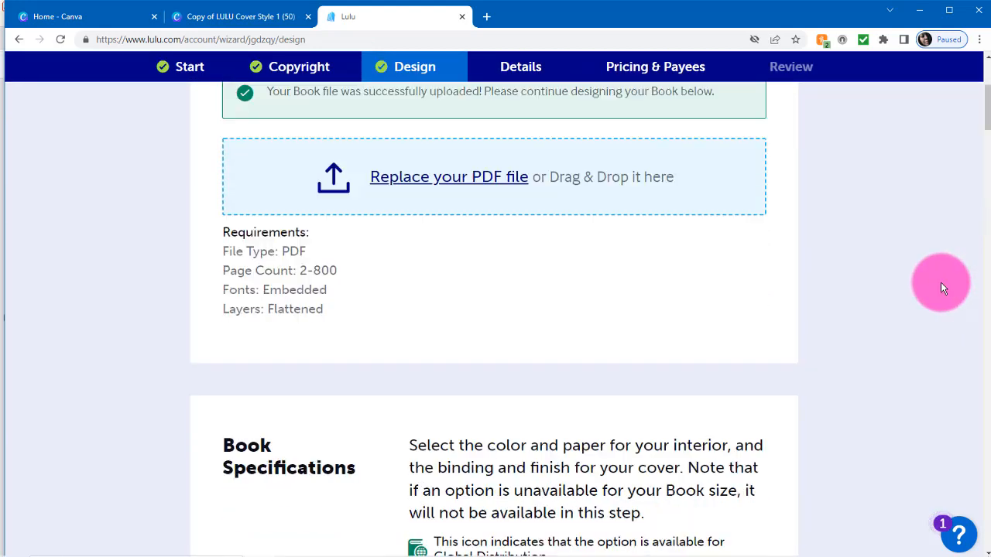
scroll("down", 3)
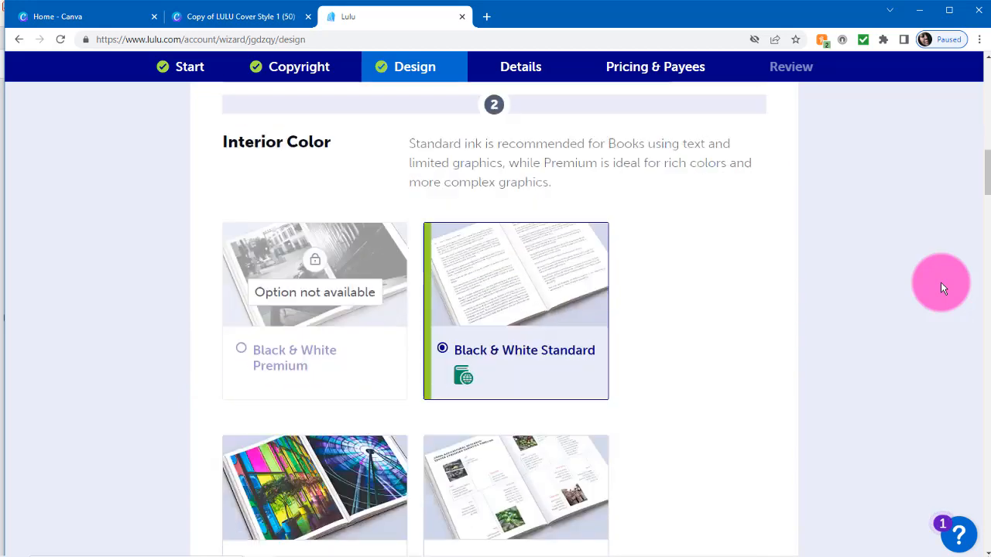
scroll("down", 3)
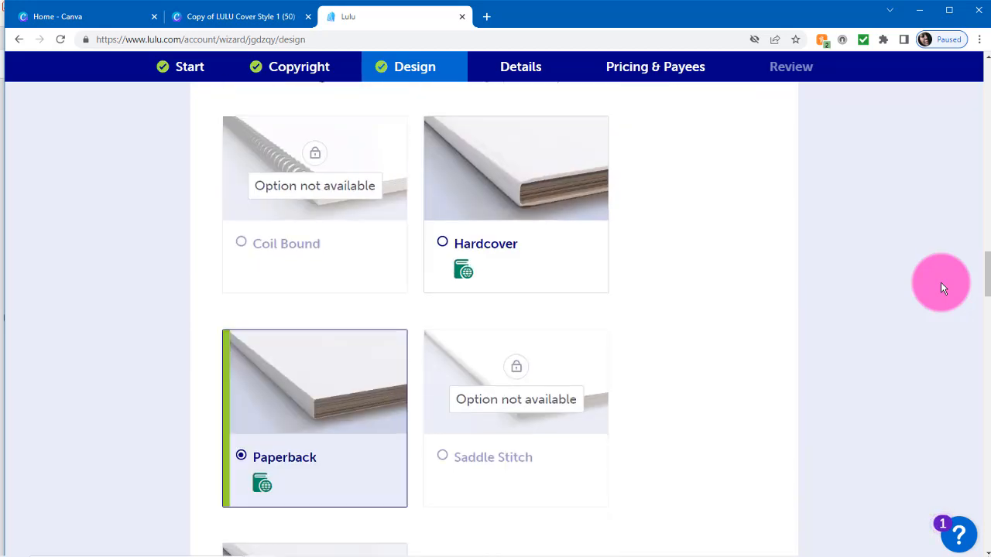
scroll("down", 3)
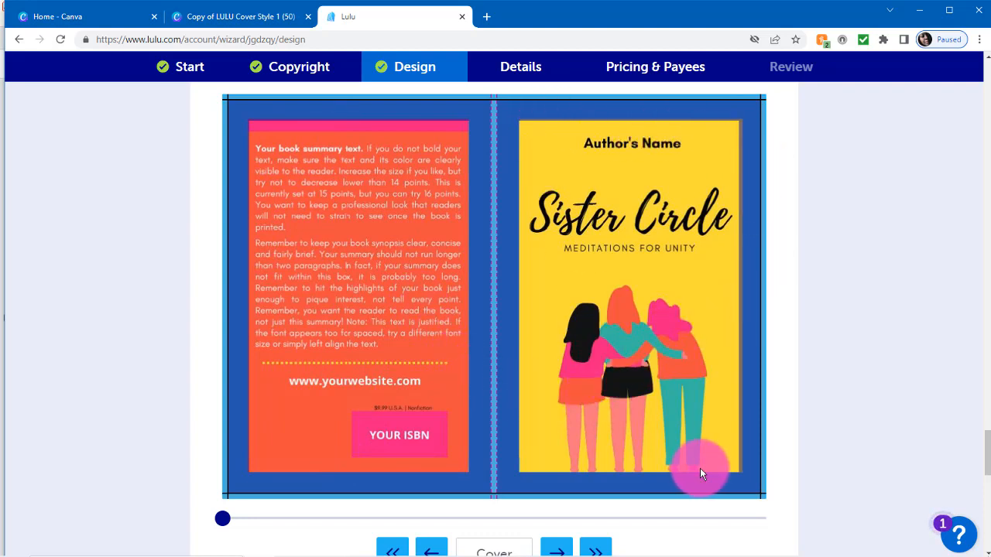
mouse_move(937, 424)
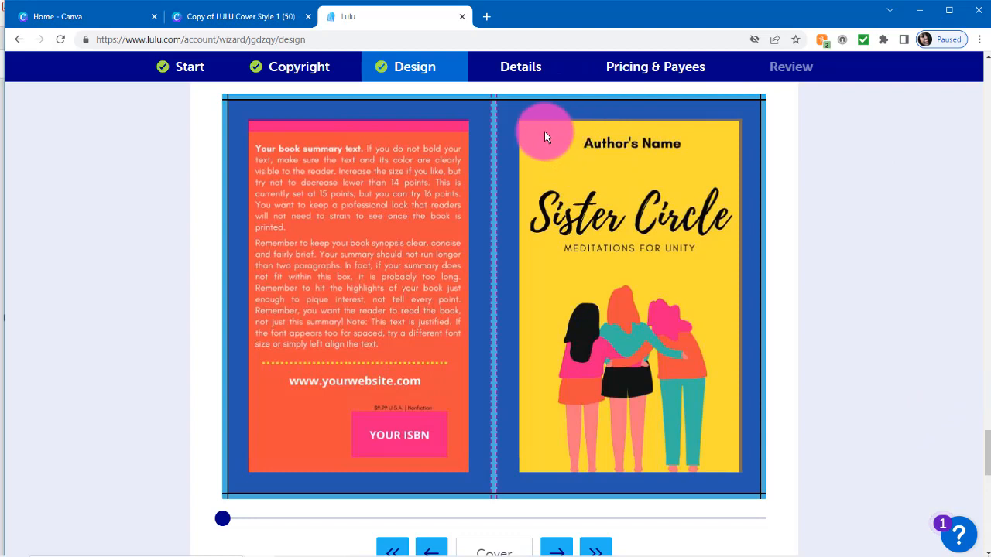
mouse_move(690, 455)
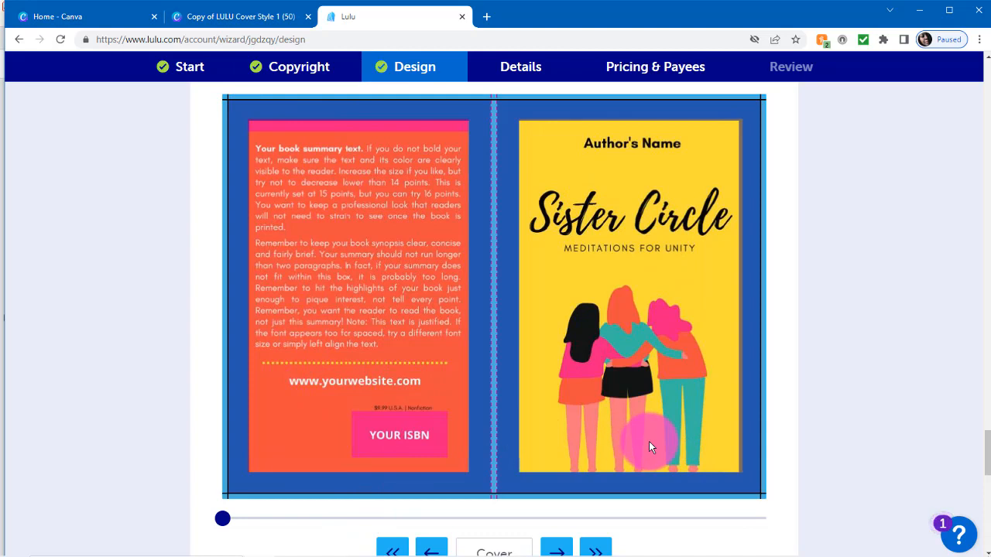
mouse_move(870, 440)
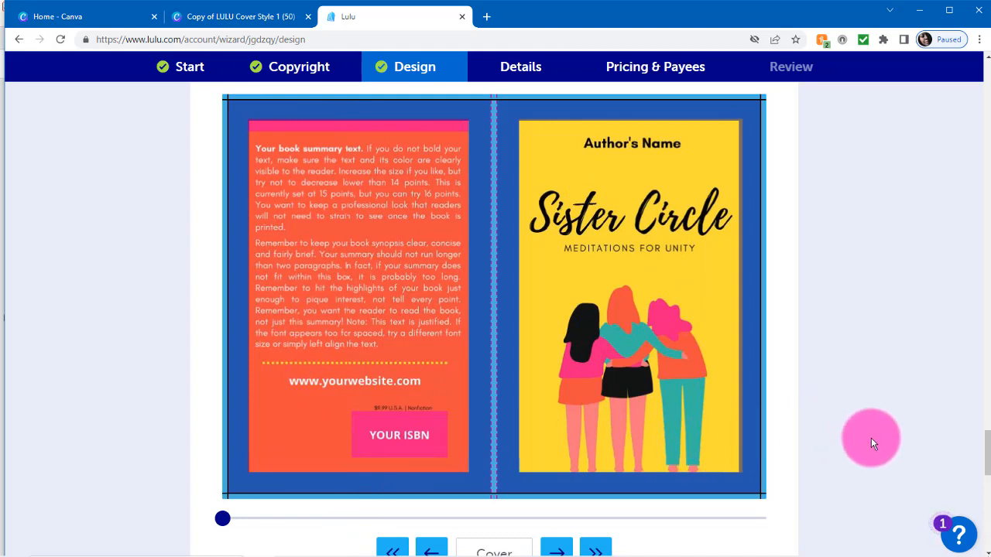